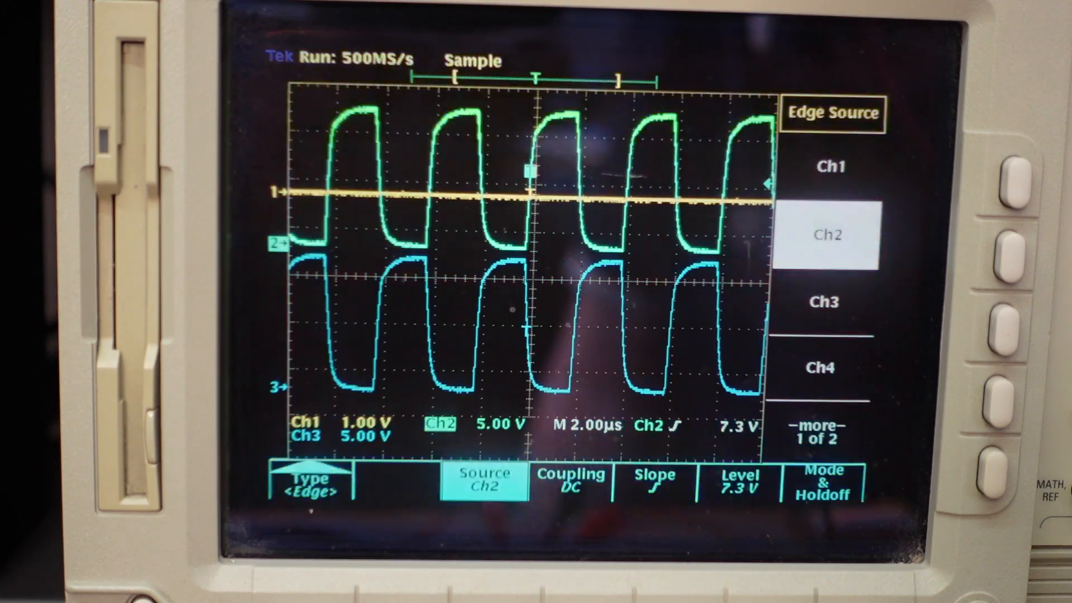
left_click(828, 234)
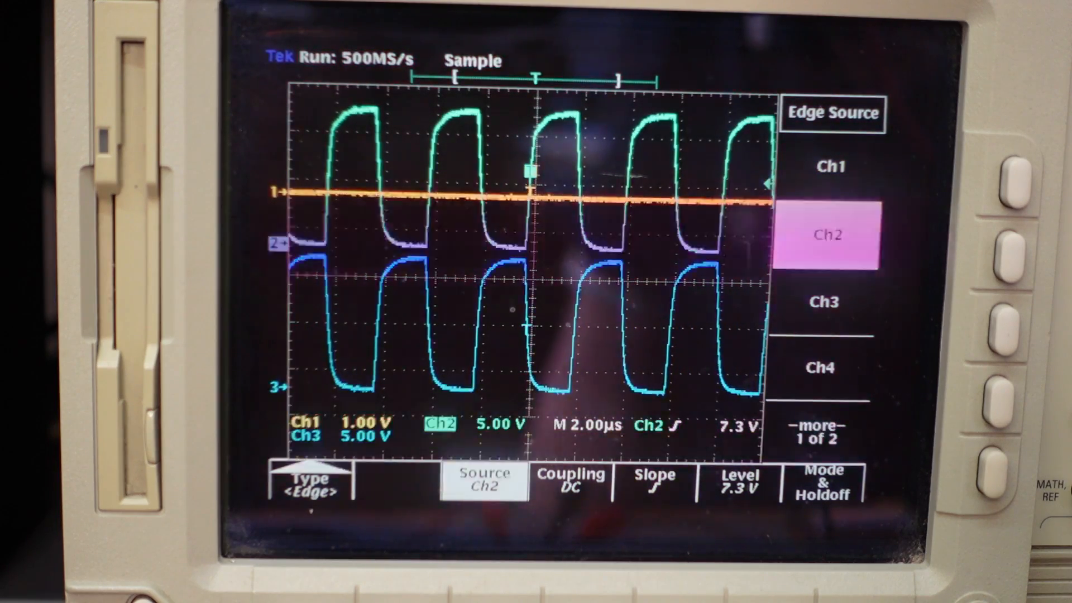